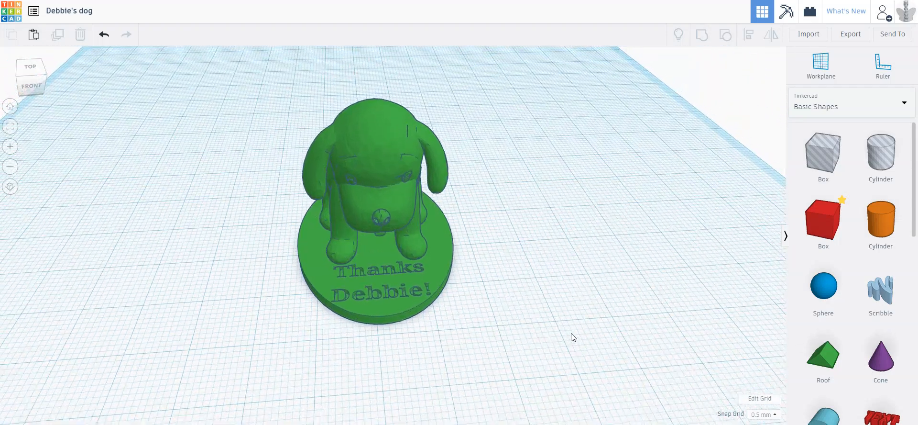
# Import the Dog.obj file as a second, dark blue dog model.
pyautogui.moveTo(573, 336); pyautogui.dragTo(407, 317)
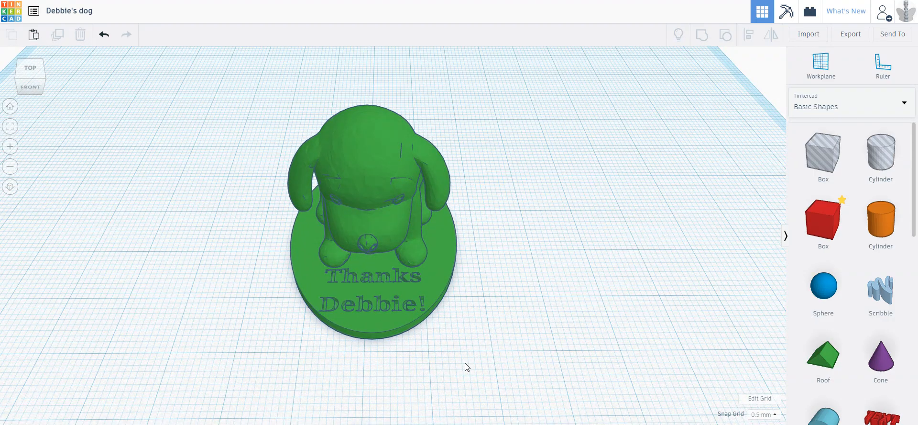
pyautogui.moveTo(501, 379)
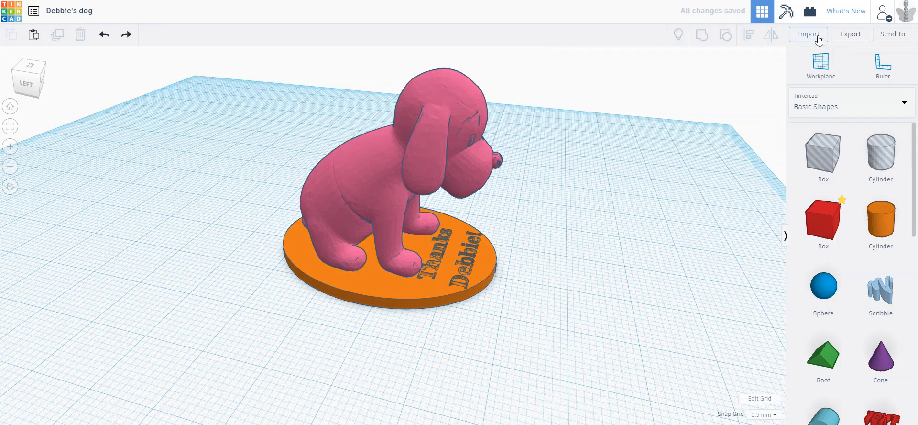
pyautogui.click(808, 33)
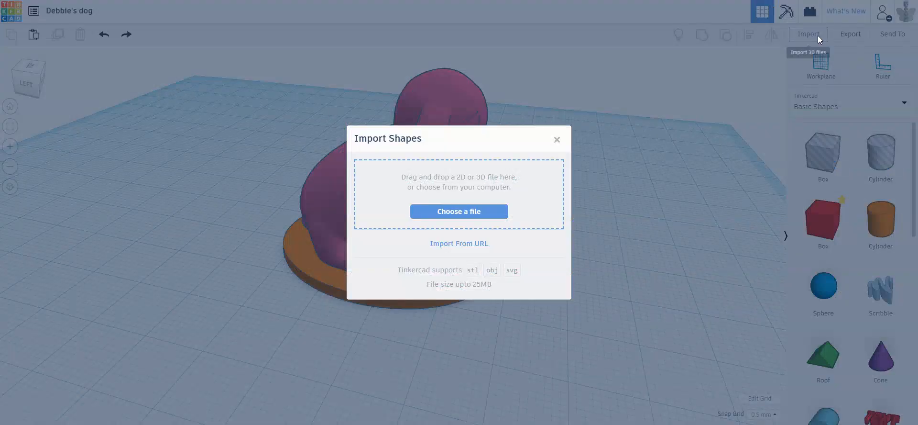
pyautogui.moveTo(382, 273)
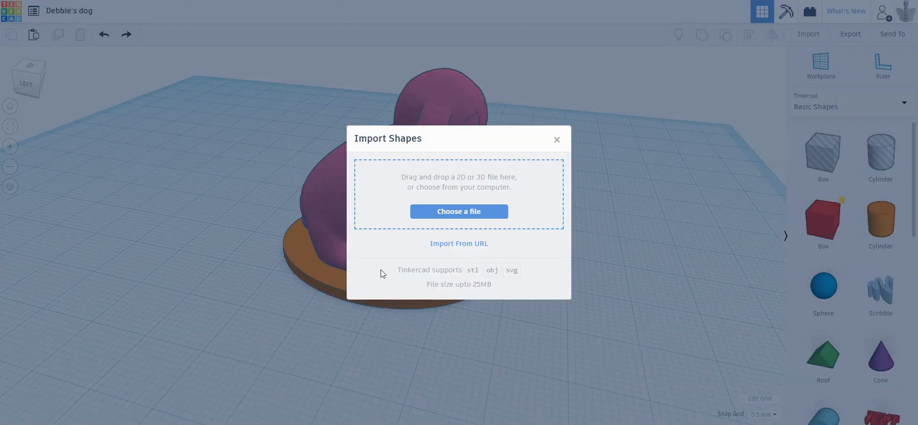
pyautogui.click(459, 211)
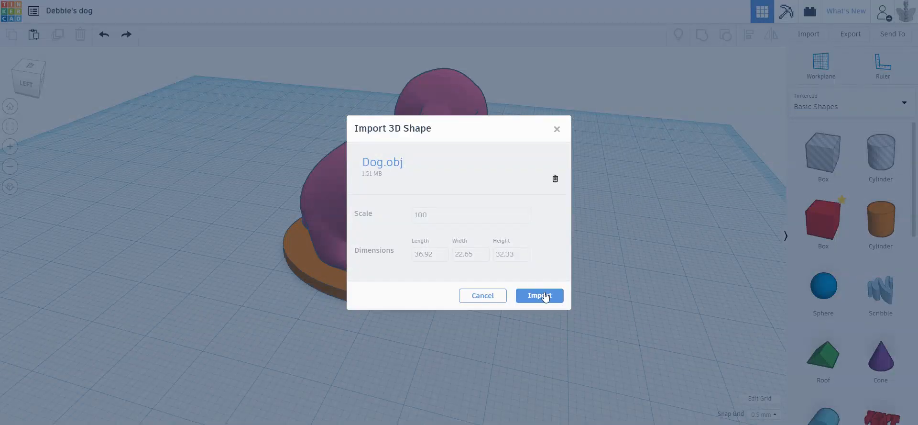
pyautogui.click(539, 295)
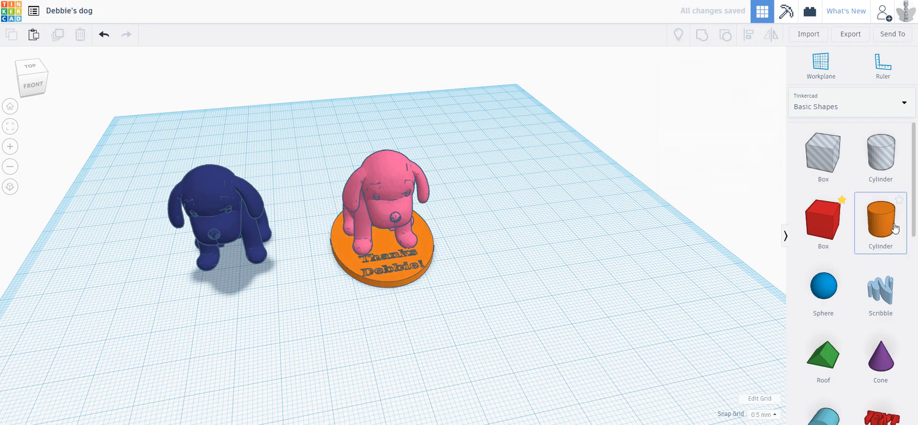
# Add an orange cylinder and flatten it into a thin base under the blue dog.
pyautogui.click(881, 221)
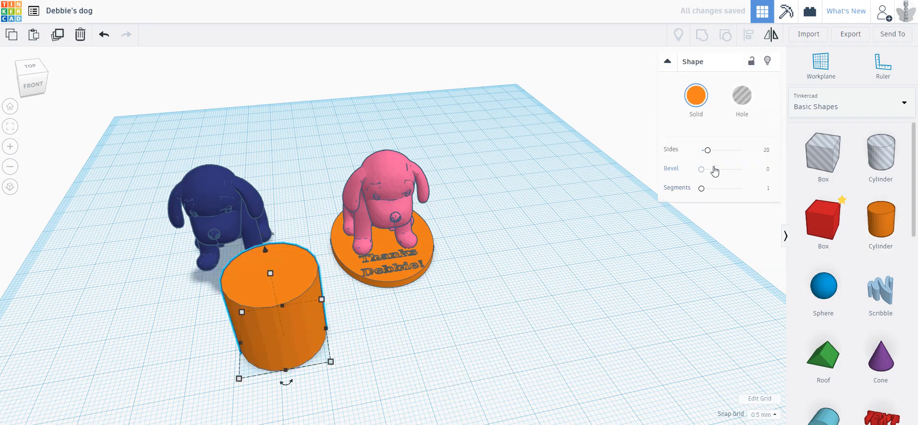
pyautogui.moveTo(707, 150); pyautogui.dragTo(743, 150)
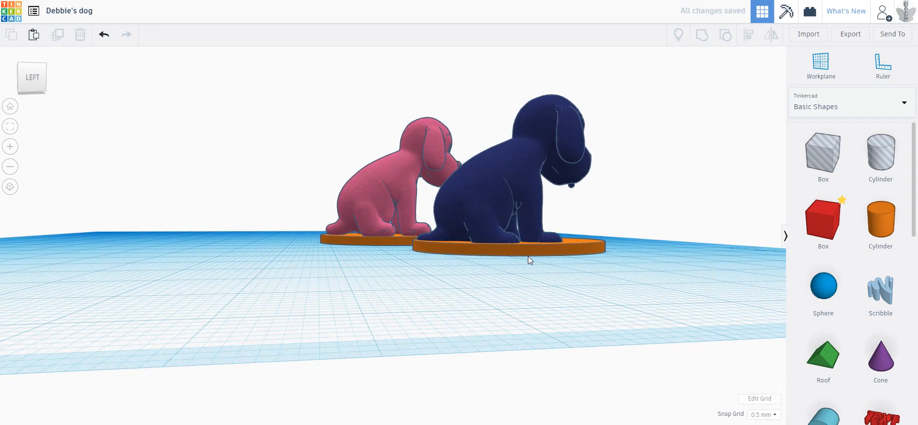
# Place a red placeholder TEXT shape in front of the two dogs.
pyautogui.click(505, 179)
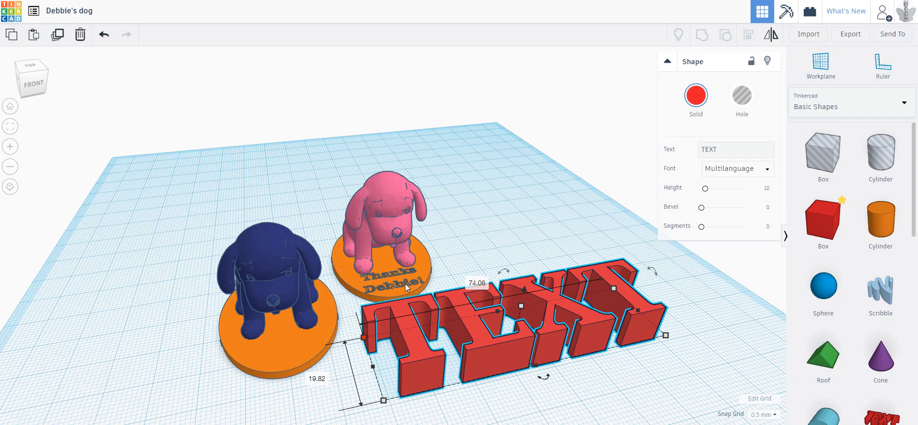
# Drag the pink dog's orange pedestal away, then select the Thanks lettering and TEXT shape.
pyautogui.click(408, 287)
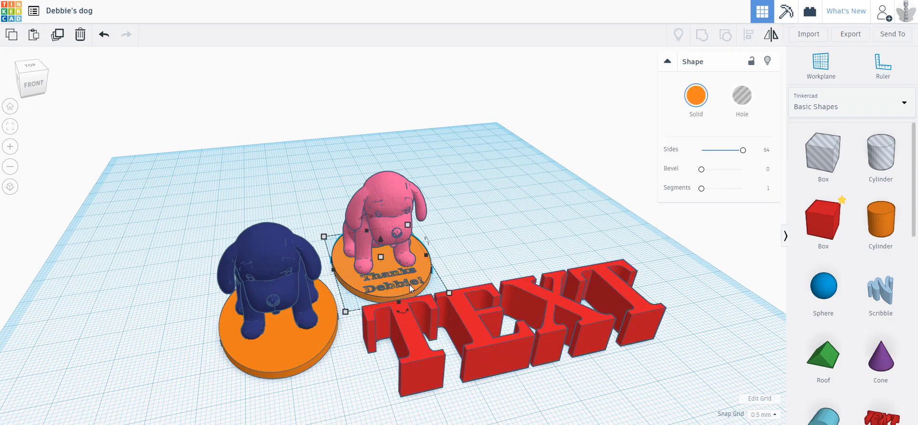
pyautogui.moveTo(379, 257); pyautogui.dragTo(480, 191)
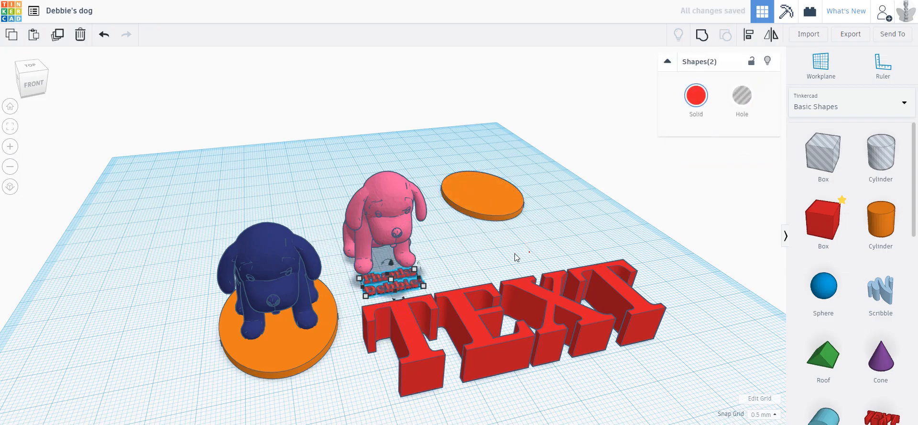
pyautogui.click(390, 285)
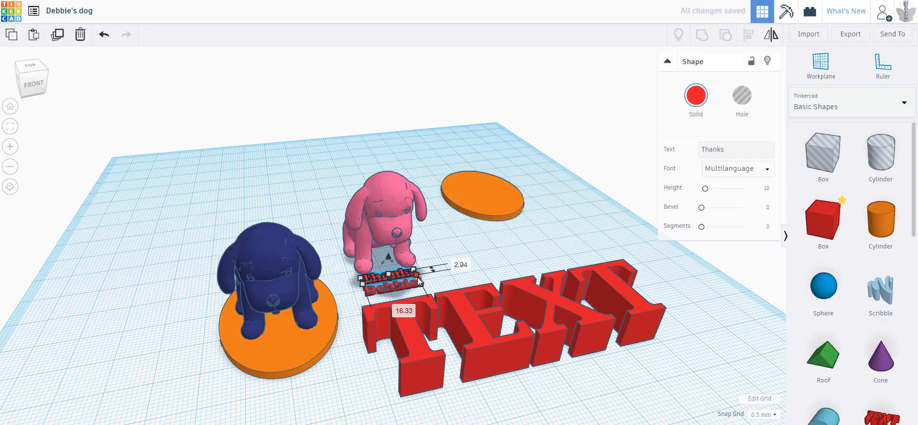
pyautogui.click(499, 331)
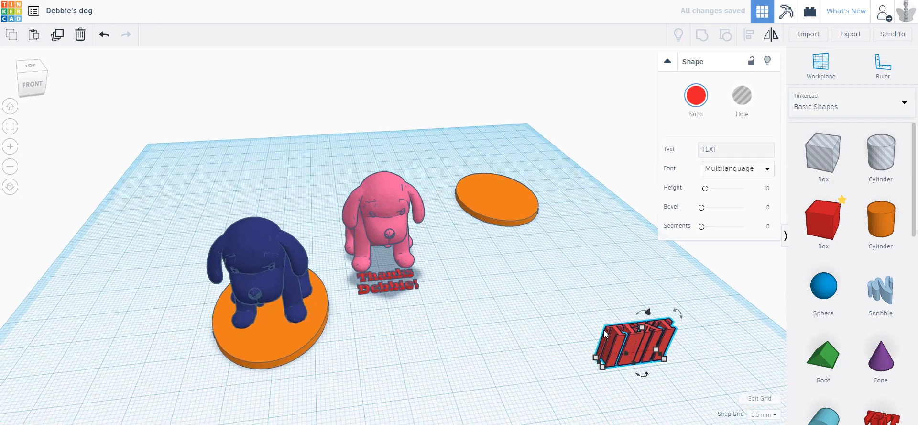
# Change the TEXT shape to read 'Thanks' and make a copy reading 'Debbie'.
pyautogui.click(411, 304)
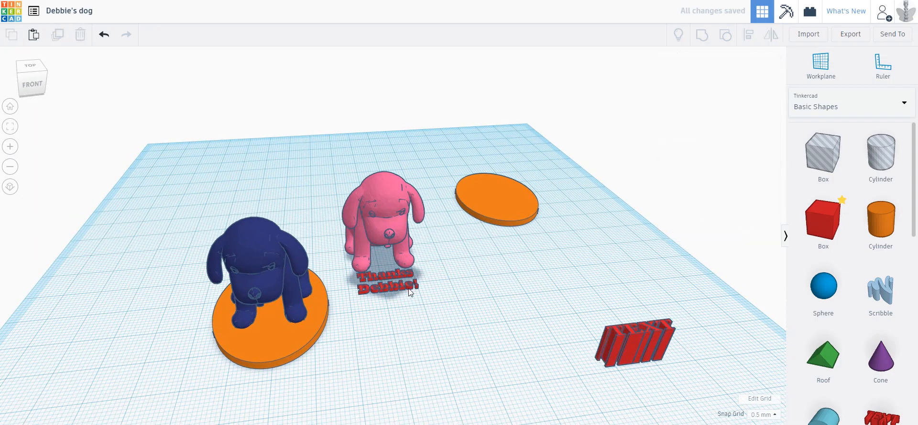
pyautogui.click(635, 350)
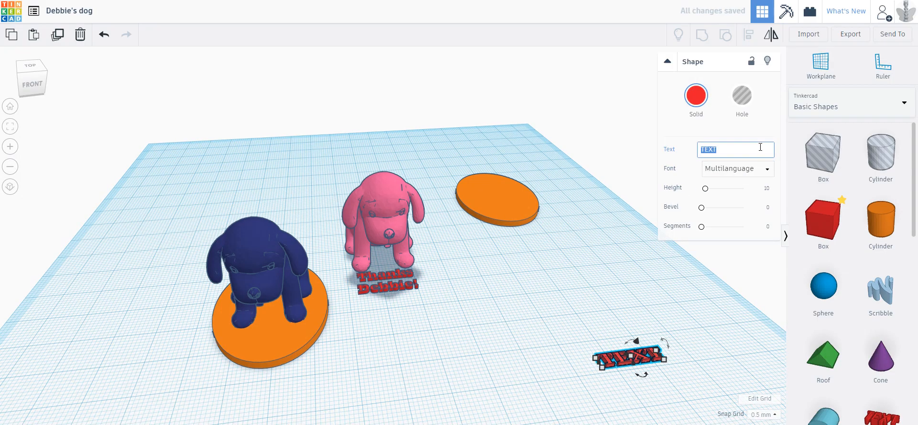
pyautogui.write('Thanks')
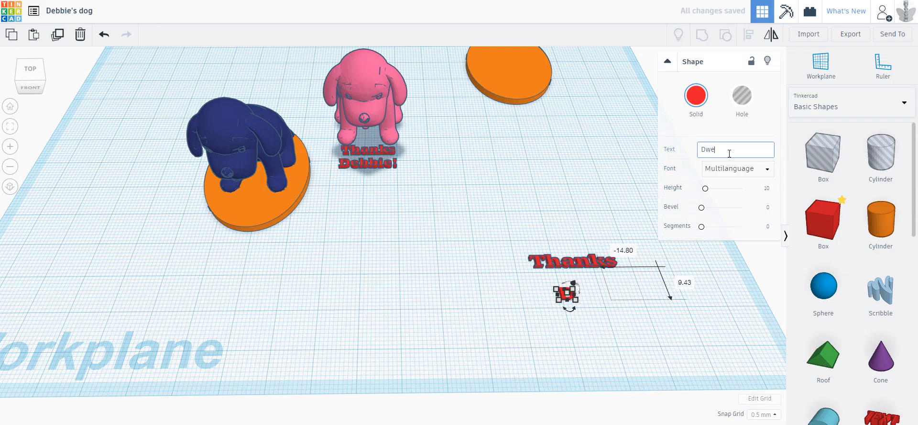
pyautogui.write('Debbie')
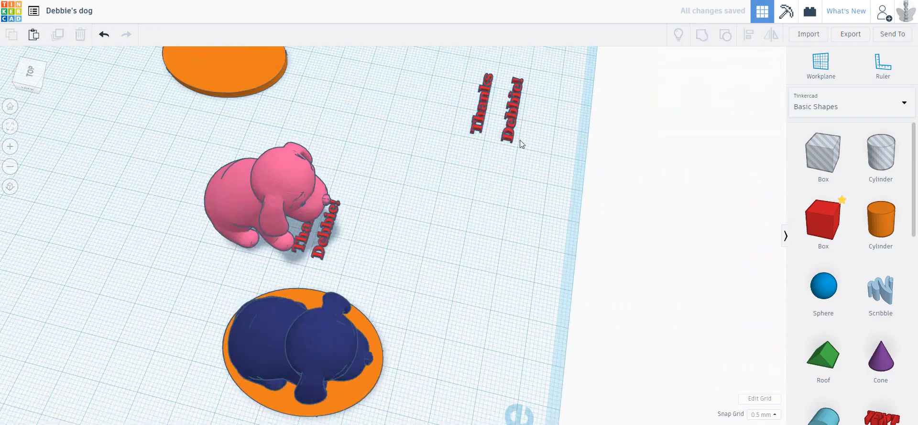
# Select the Thanks and Debbie! text shapes and lay them onto the blue dog's pedestal.
pyautogui.click(510, 107)
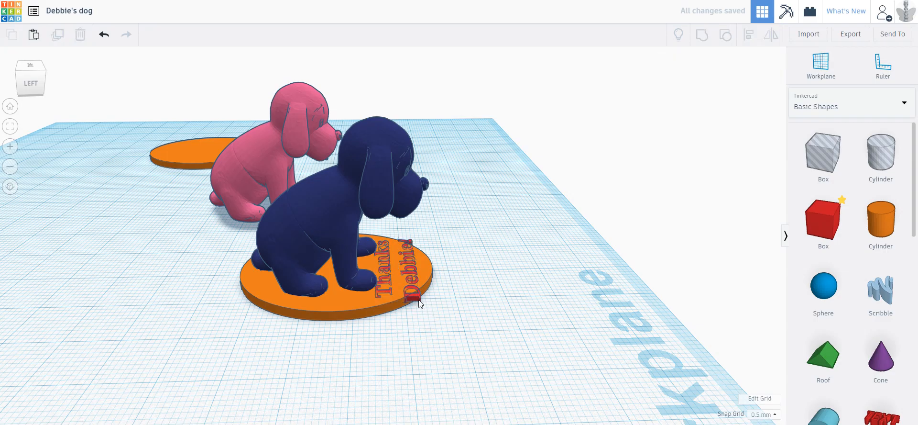
# Widen the Thanks Debbie! lettering by entering a width starting with 2, then make it a hole.
pyautogui.click(407, 294)
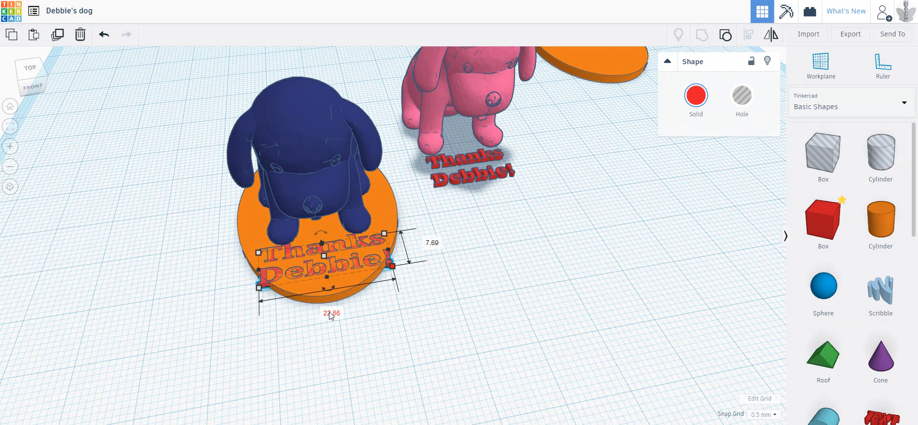
pyautogui.click(331, 313)
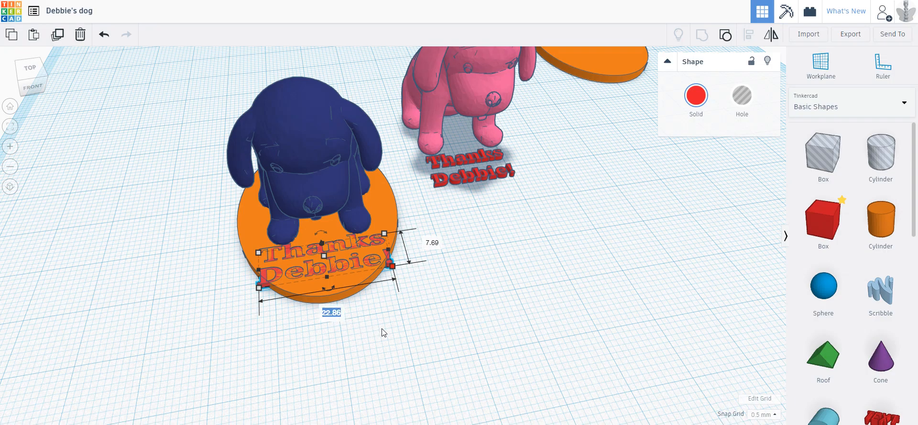
pyautogui.write('2')
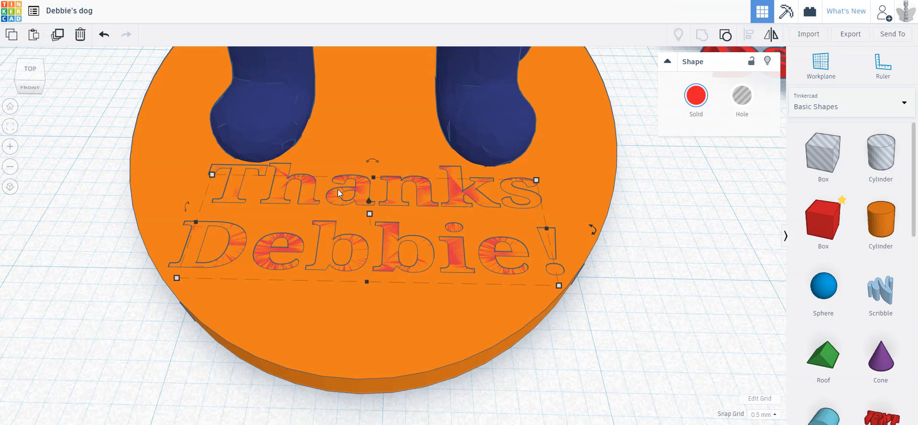
pyautogui.click(742, 96)
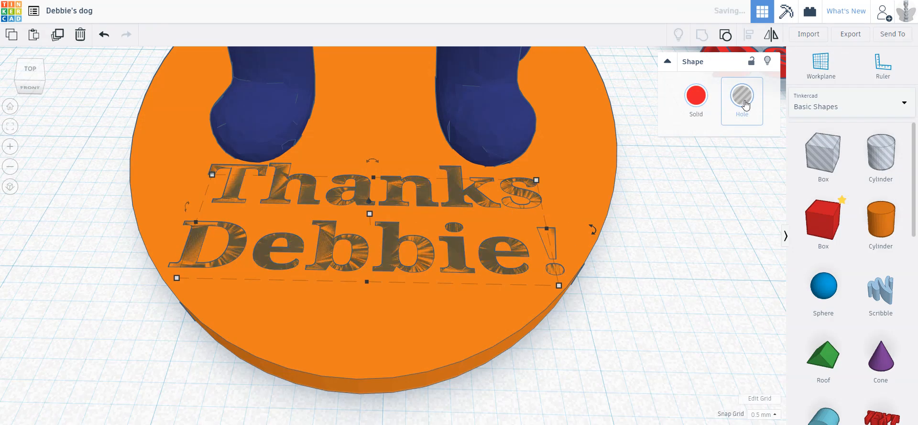